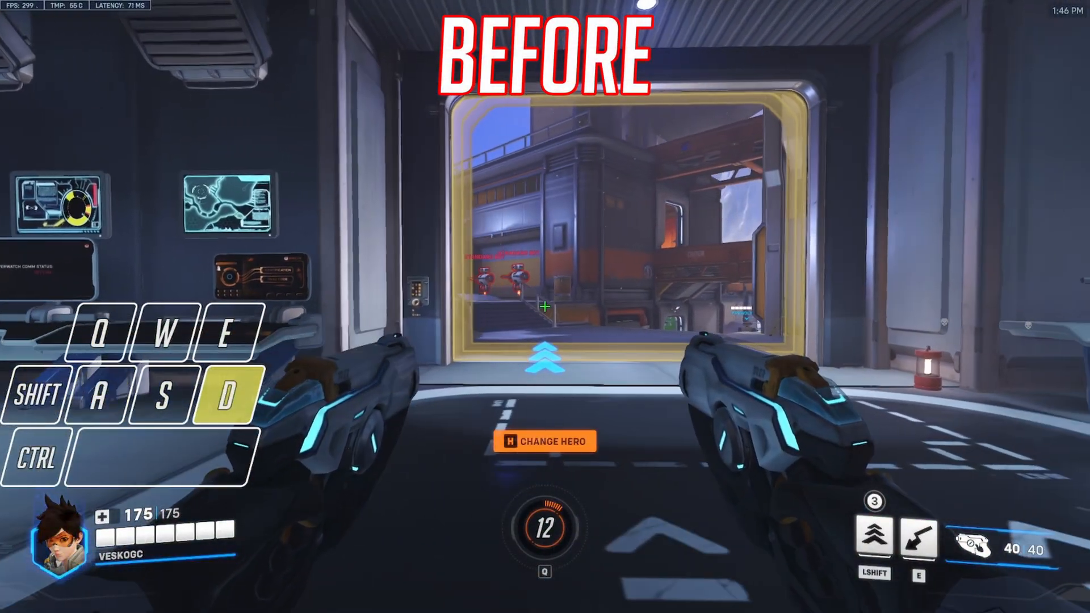
- Demonstrate overlapping A/D strafing in Overwatch, then launch the downloaded AutoHotkey_2.0.18_setup.exe from Chrome
{"action": "key", "text": "a"}
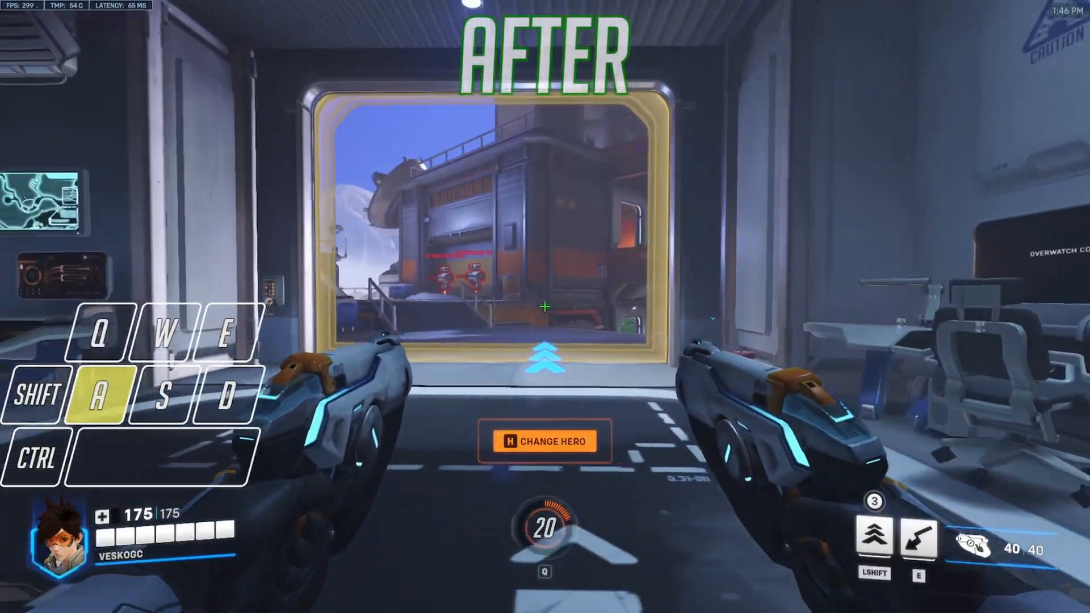
{"action": "key", "text": "d"}
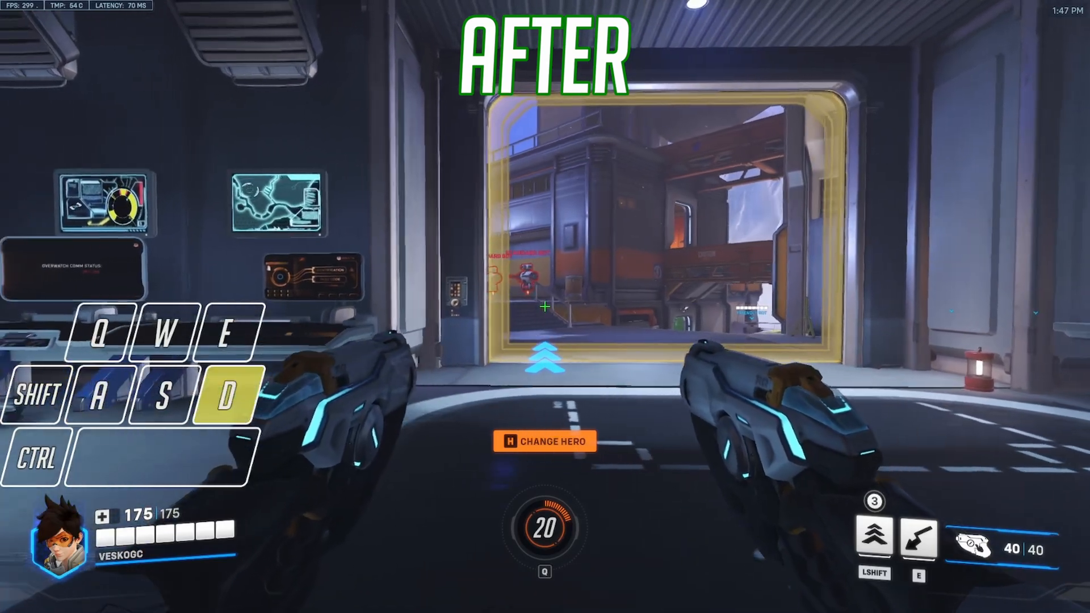
{"action": "key", "text": "a"}
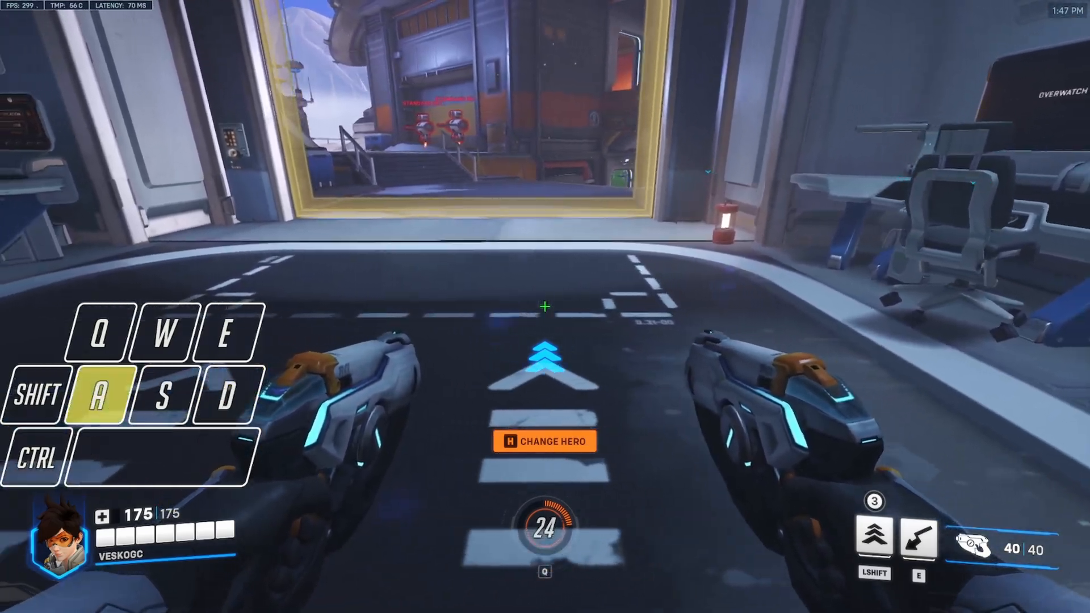
{"action": "key", "text": "d"}
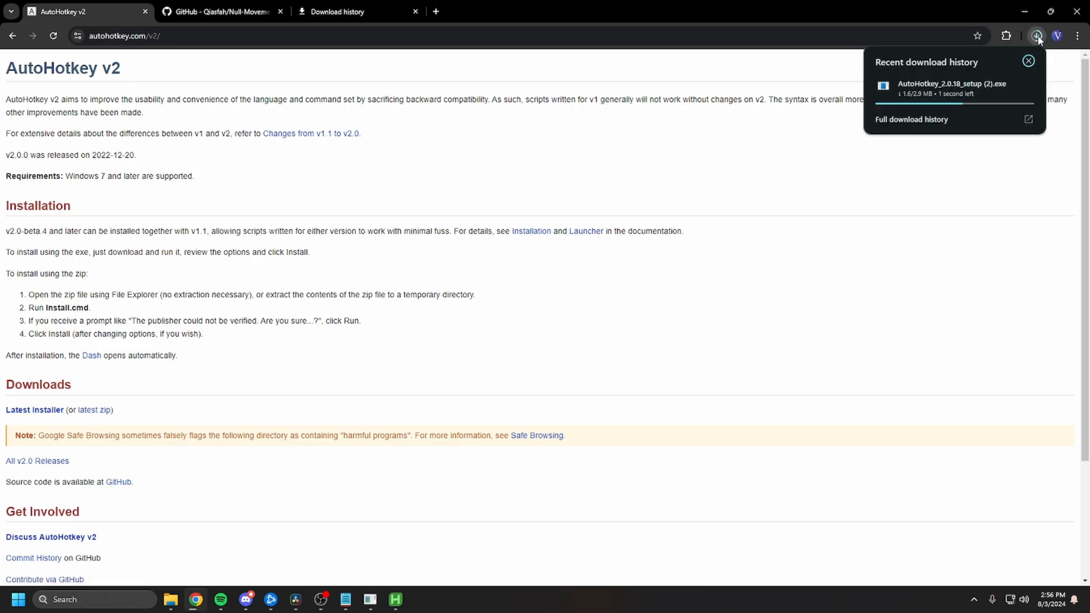
{"action": "left_click", "coordinate": [219, 11]}
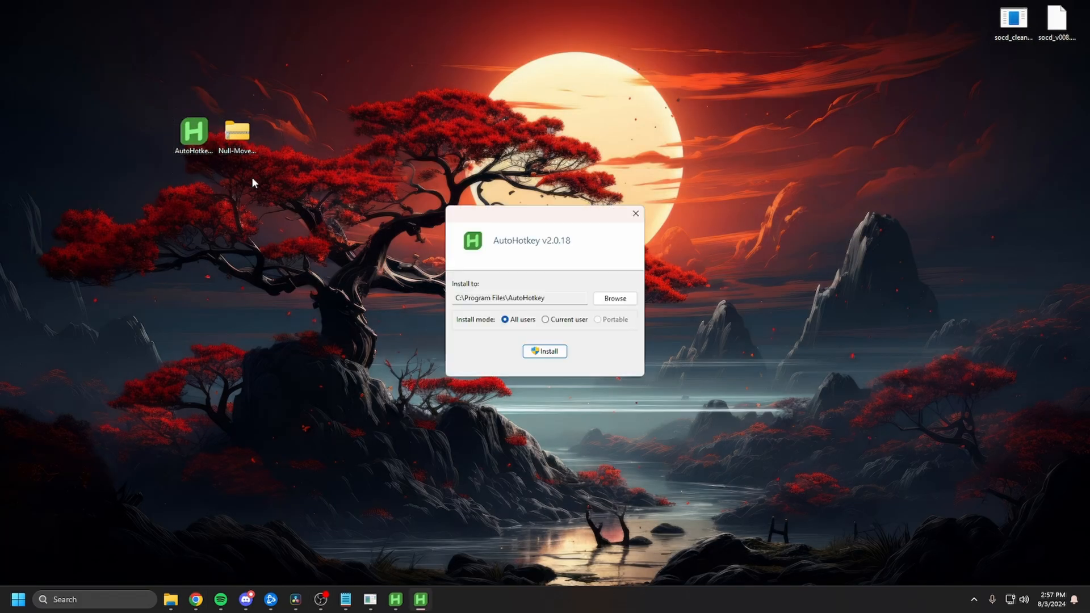
- Install AutoHotkey v2.0.18 for all users with the default Program Files location
{"action": "left_click", "coordinate": [545, 351]}
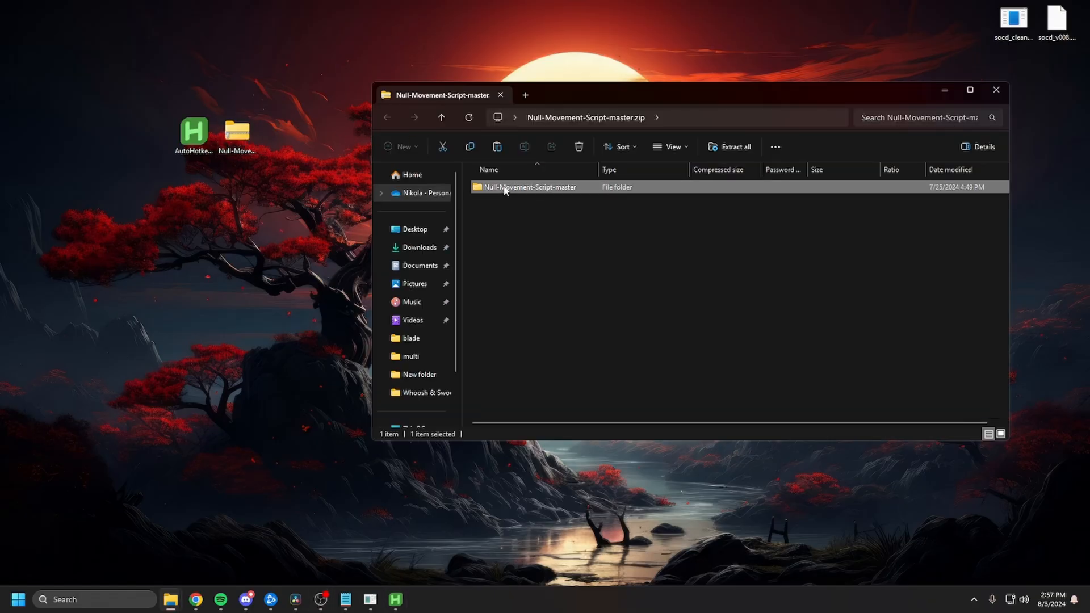
- Copy Null Movement.ahk from the Null-Movement-Script-master zip folder onto the desktop
{"action": "double_click", "coordinate": [532, 187]}
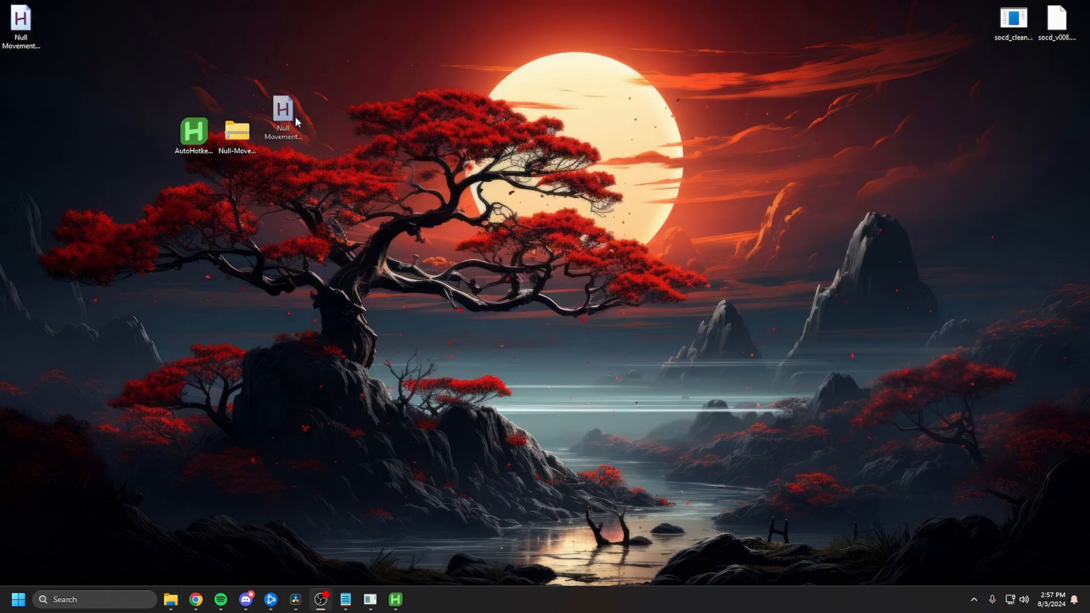
{"action": "left_click", "coordinate": [281, 136]}
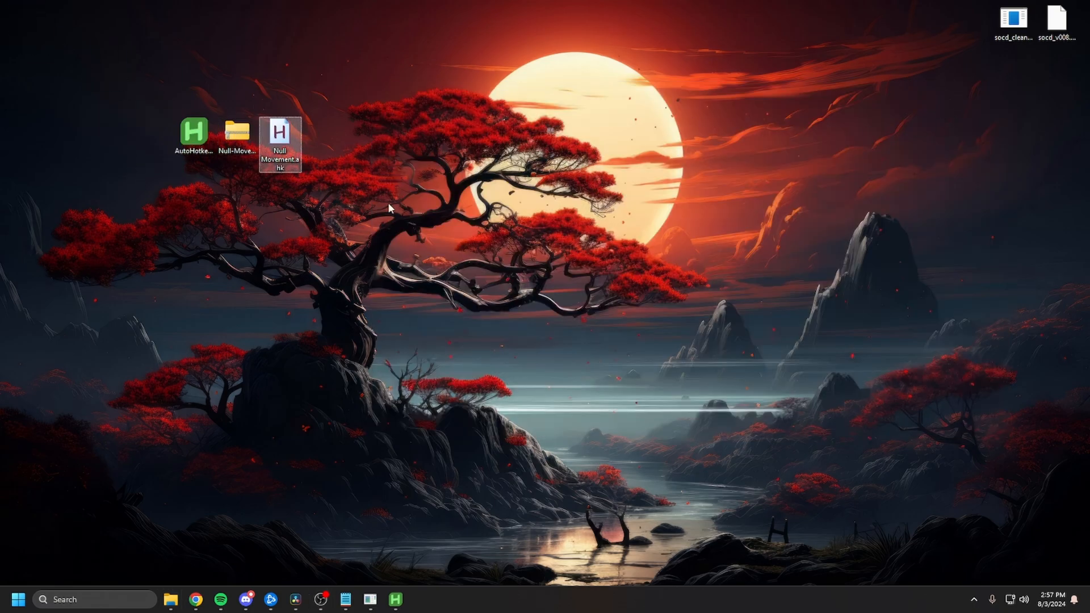